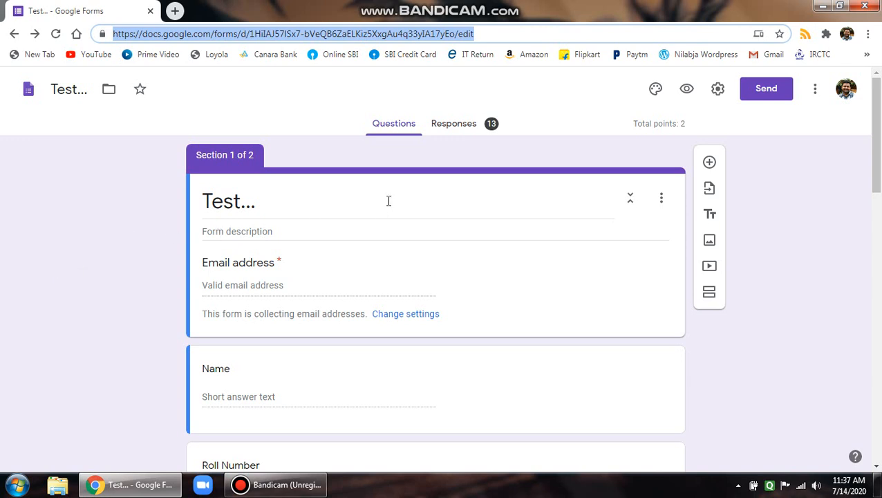
pyautogui.moveTo(415, 177)
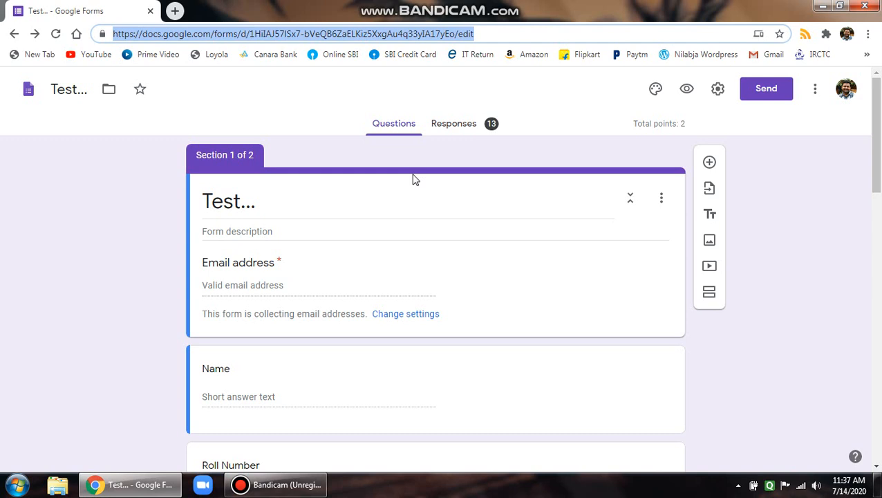
pyautogui.moveTo(464, 146)
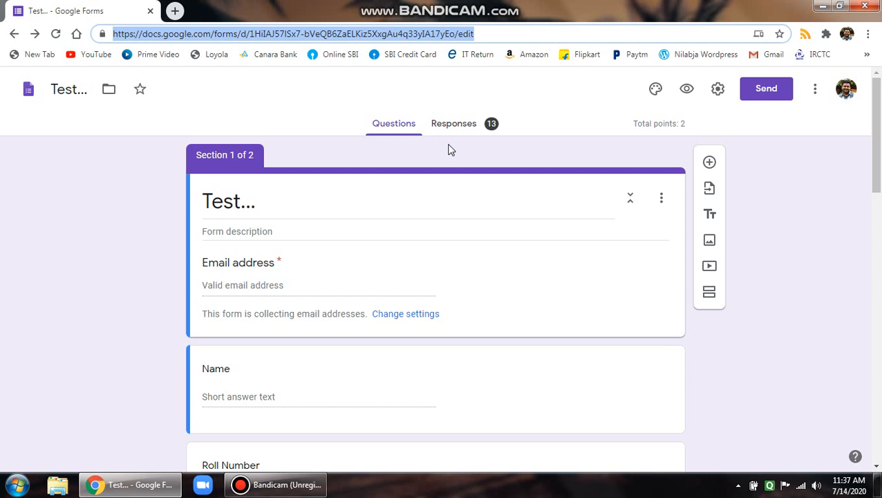
pyautogui.moveTo(605, 129)
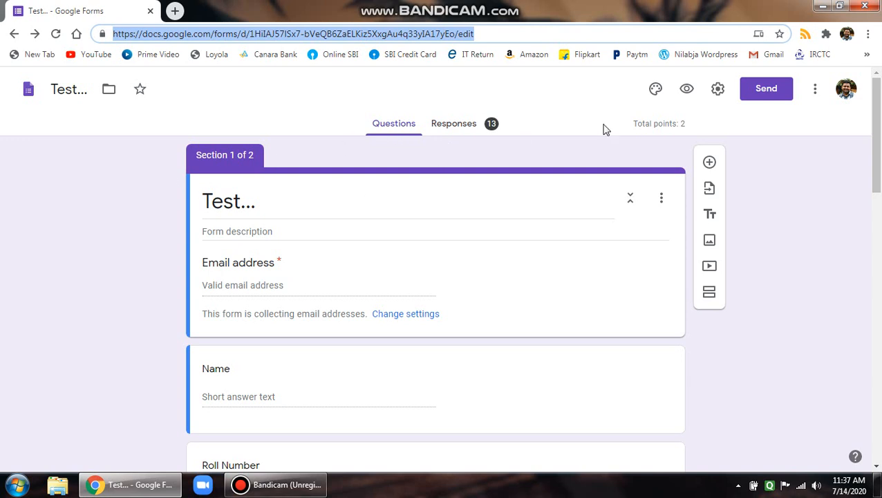
pyautogui.moveTo(230, 205)
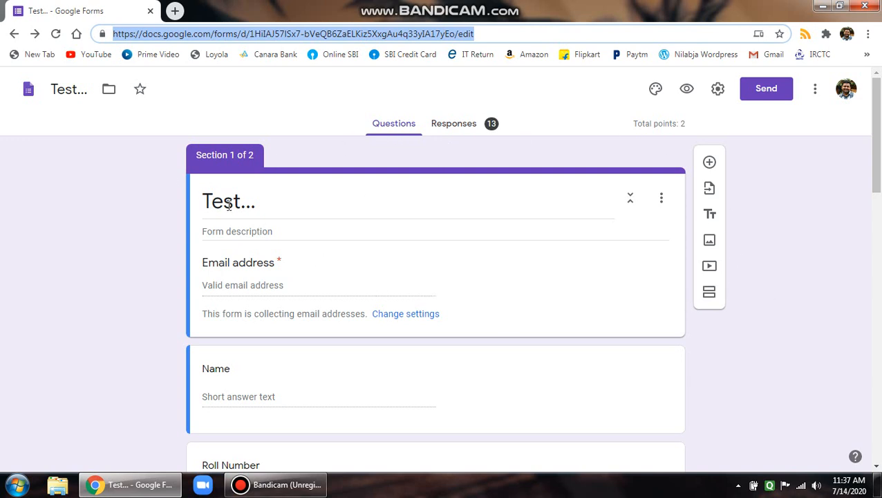
pyautogui.moveTo(466, 128)
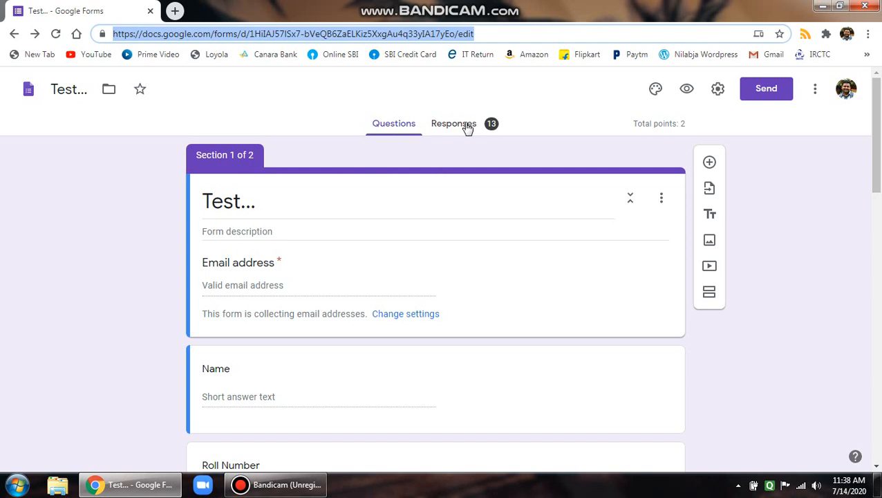
# Show the Summary view of the 13 responses: average 1.31, median 1, range 0–2.
pyautogui.click(454, 123)
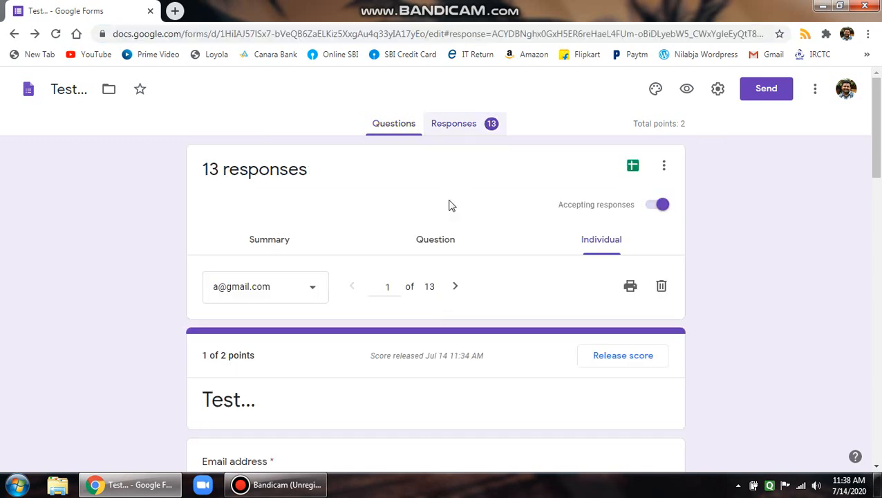
pyautogui.click(454, 123)
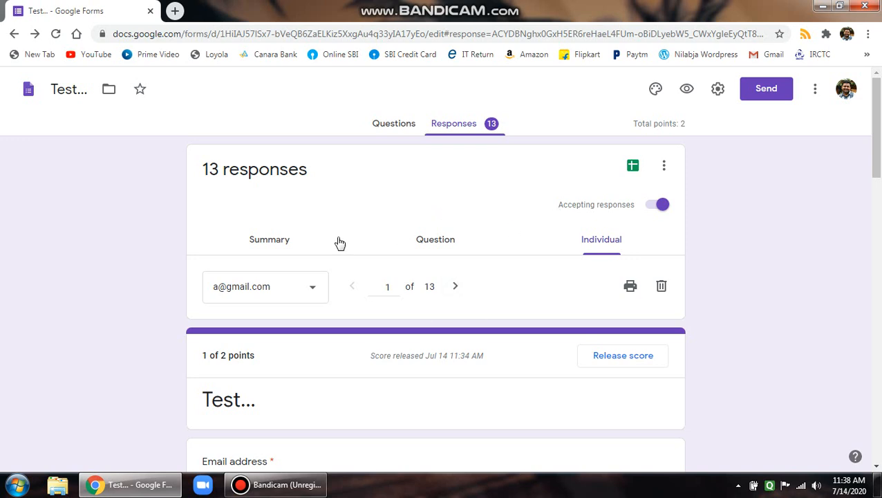
pyautogui.moveTo(389, 221)
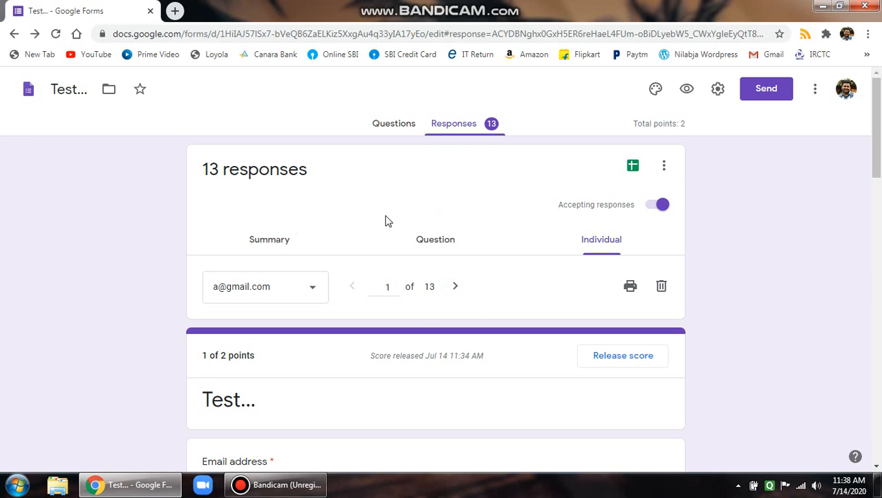
pyautogui.moveTo(633, 166)
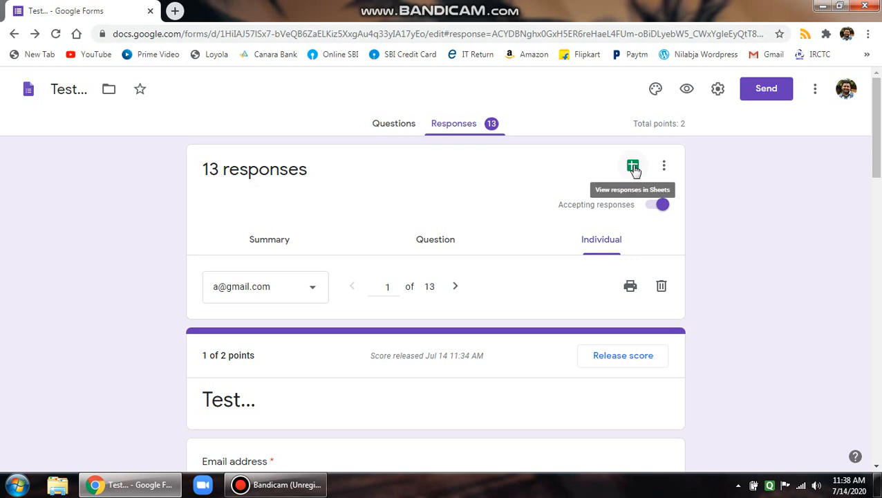
pyautogui.click(632, 166)
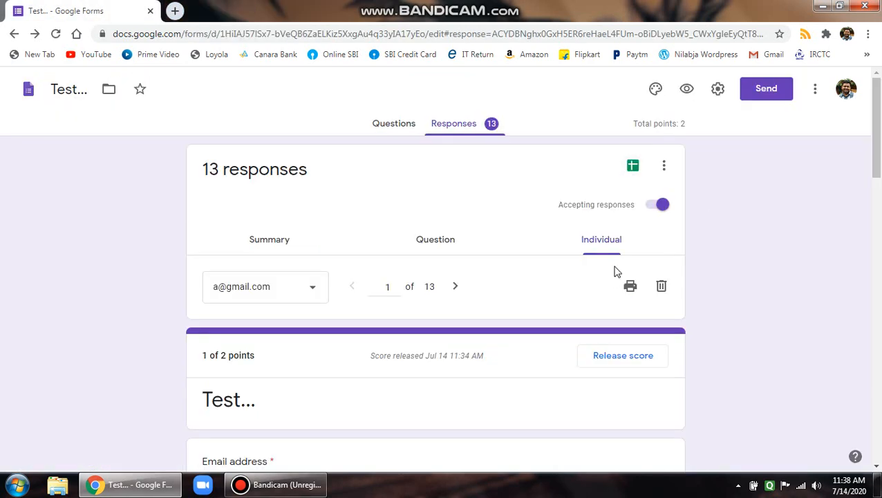
pyautogui.click(269, 239)
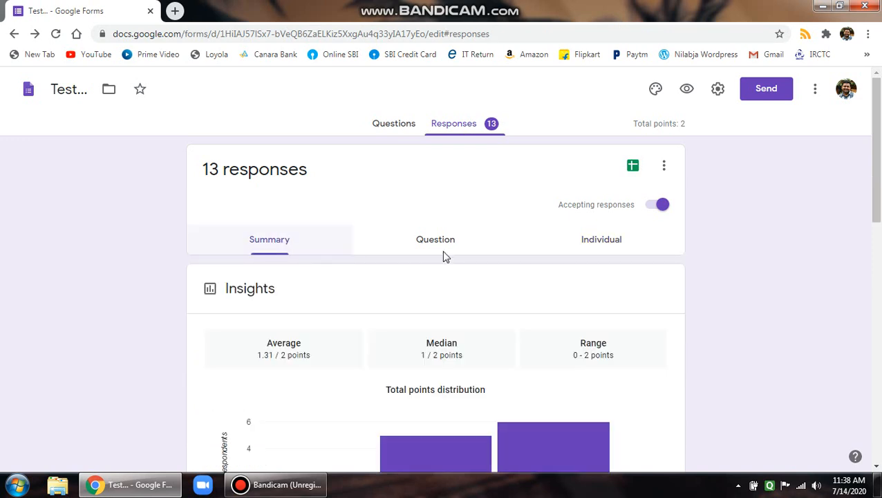
# Switch from the Question view to the Individual view of the first response.
pyautogui.click(436, 240)
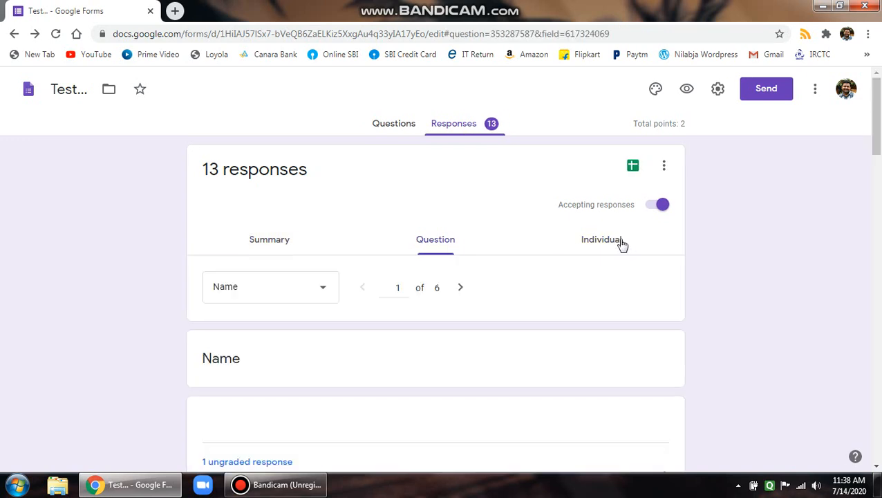
pyautogui.click(602, 239)
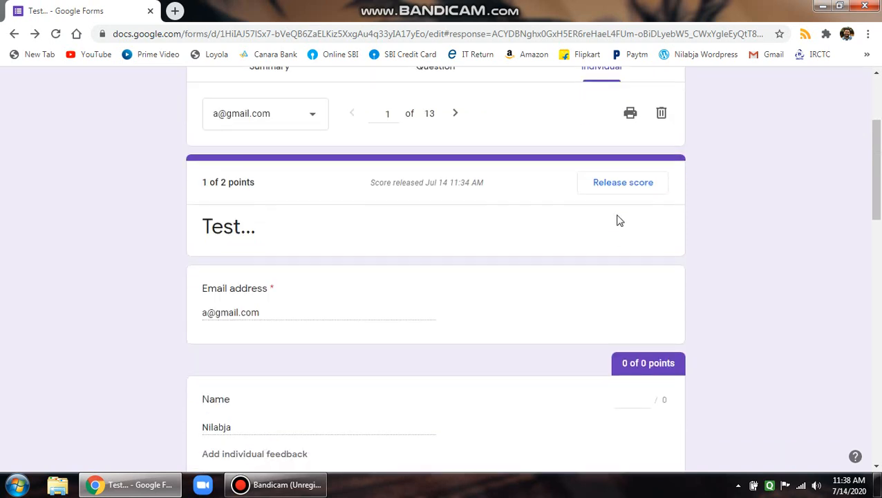
pyautogui.moveTo(619, 190)
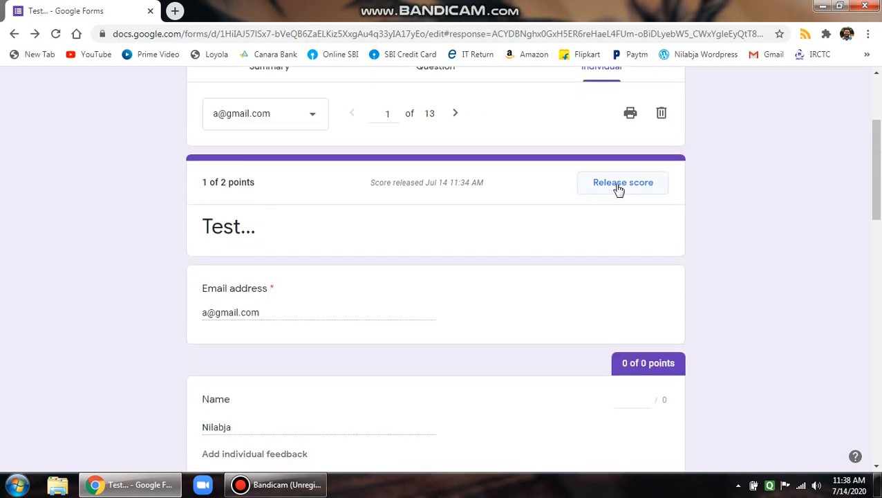
# Open Release scores and tick the first four respondents' email addresses.
pyautogui.click(622, 182)
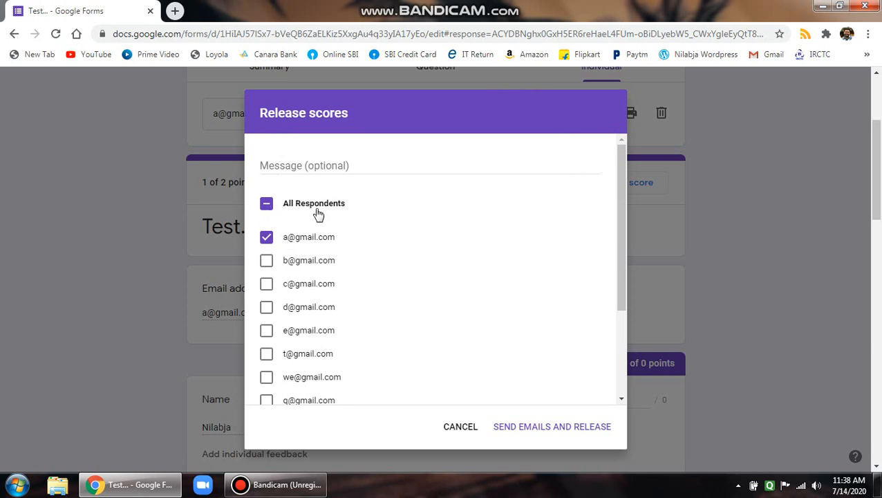
pyautogui.moveTo(288, 308)
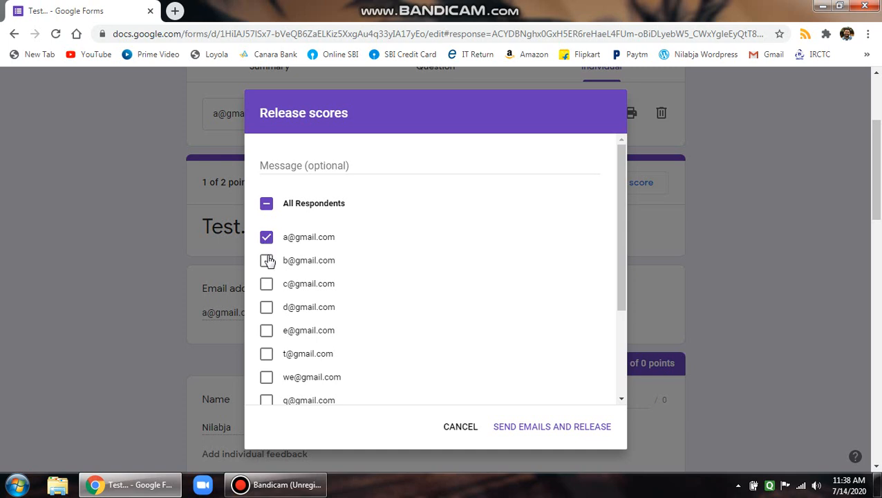
pyautogui.click(266, 284)
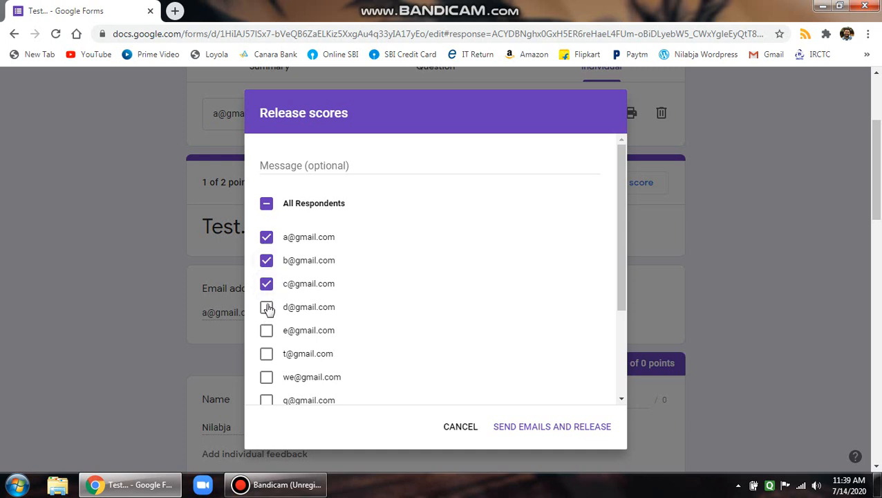
pyautogui.click(266, 307)
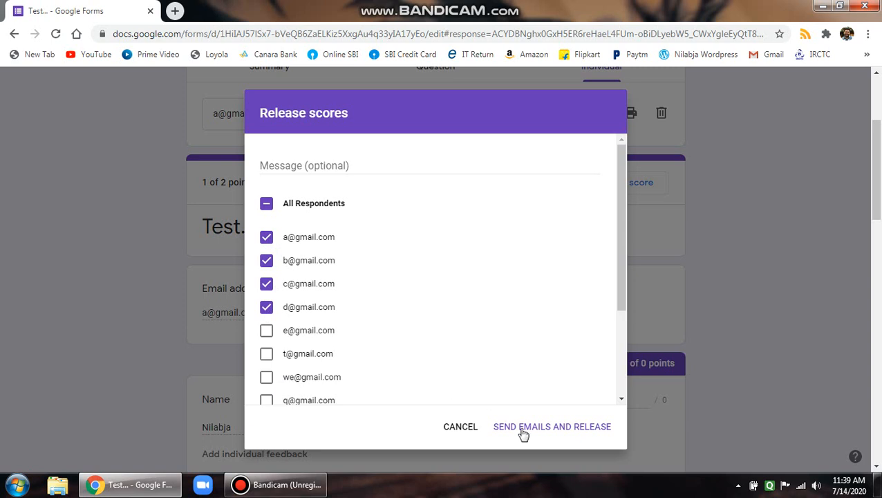
pyautogui.click(266, 307)
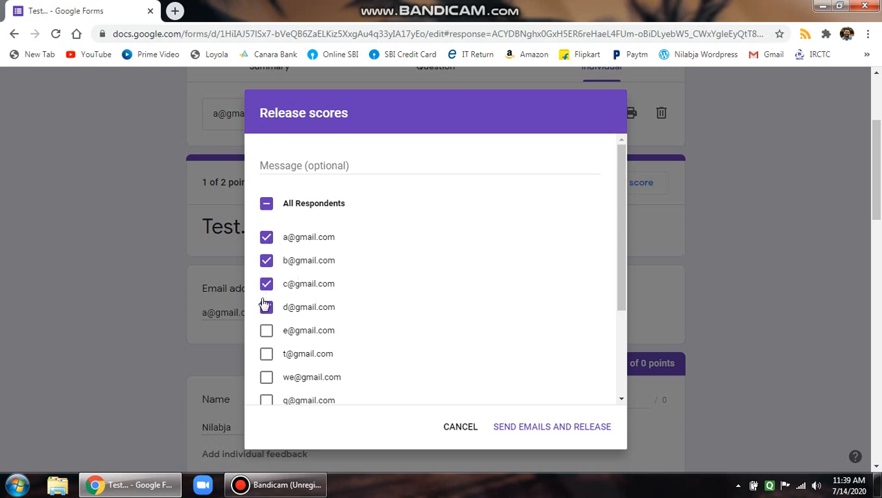
pyautogui.click(266, 306)
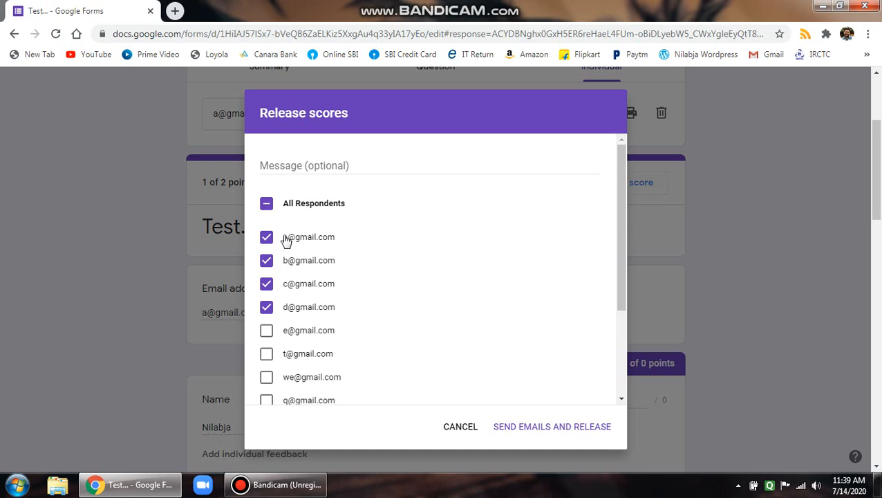
pyautogui.click(266, 203)
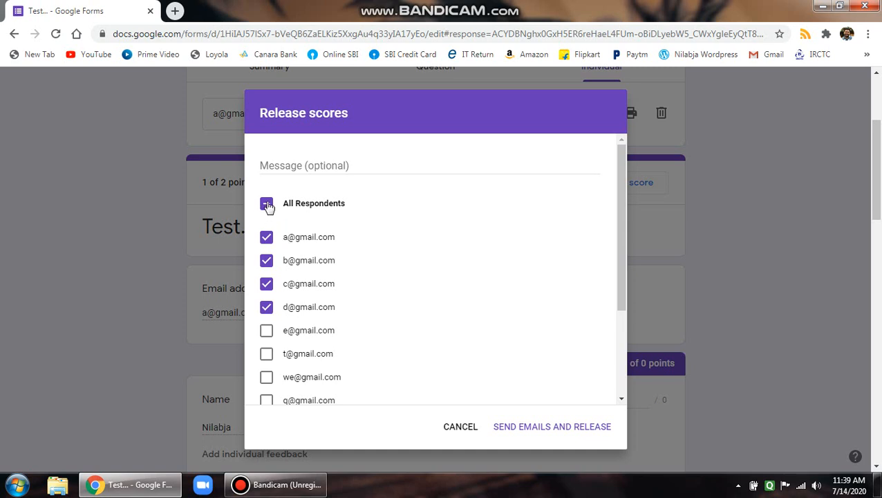
# Tick All Respondents, then send emails to release scores to all 13 respondents.
pyautogui.click(266, 203)
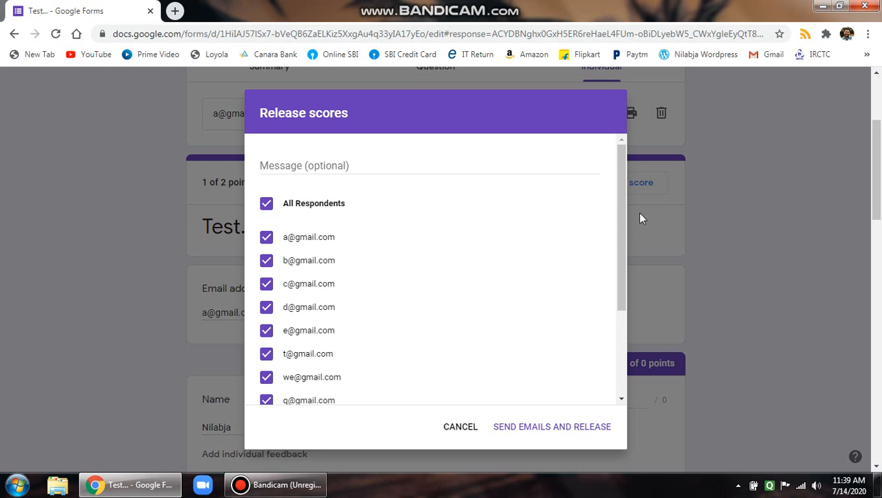
pyautogui.scroll(-3)
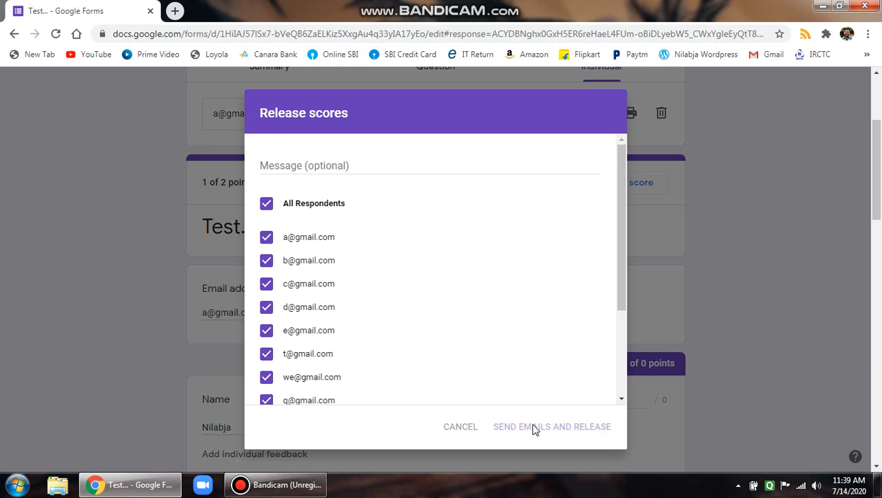
pyautogui.click(551, 426)
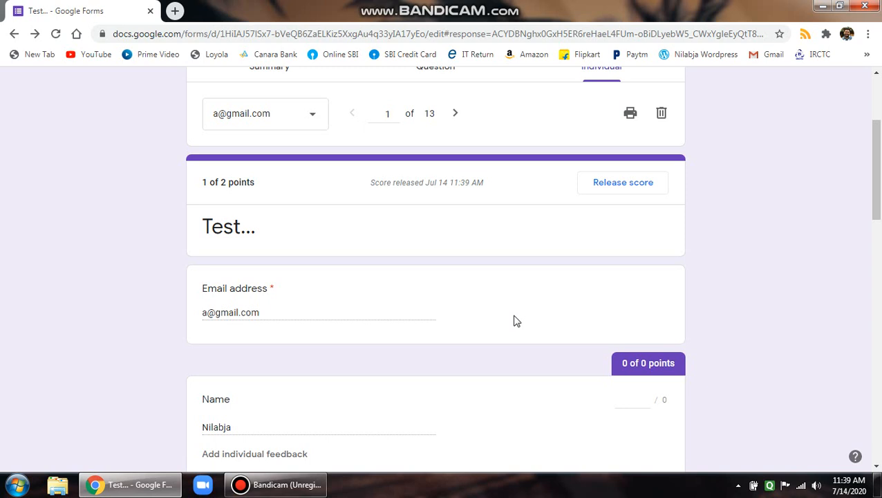
pyautogui.moveTo(551, 275)
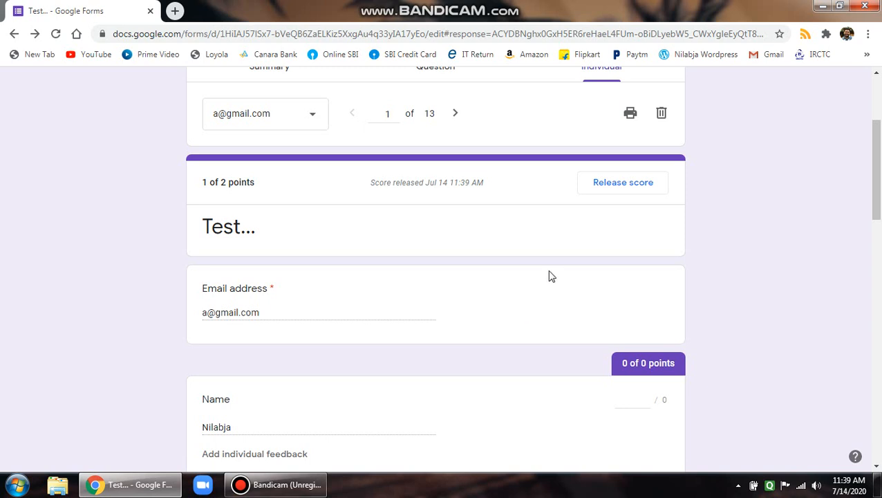
# Scroll up to confirm the first response shows 'Score released Jul 14 11:39 AM'.
pyautogui.scroll(3)
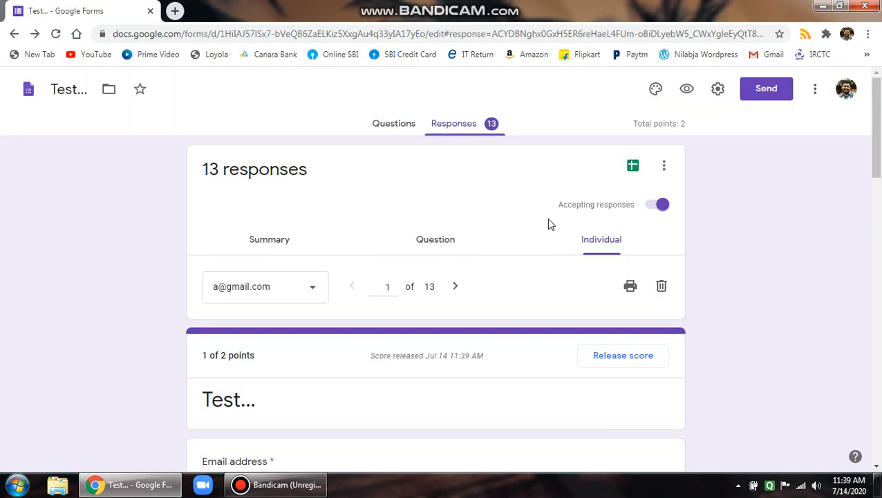